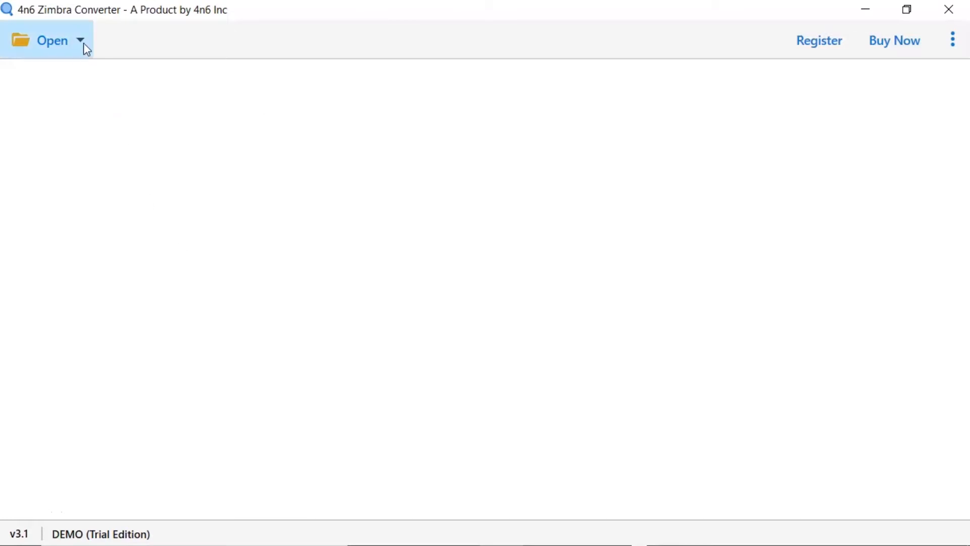
# - Load the Zimbra.tgz file folder via Choose Folders so the Alex, David and Finch mailboxes are listed
pyautogui.click(51, 41)
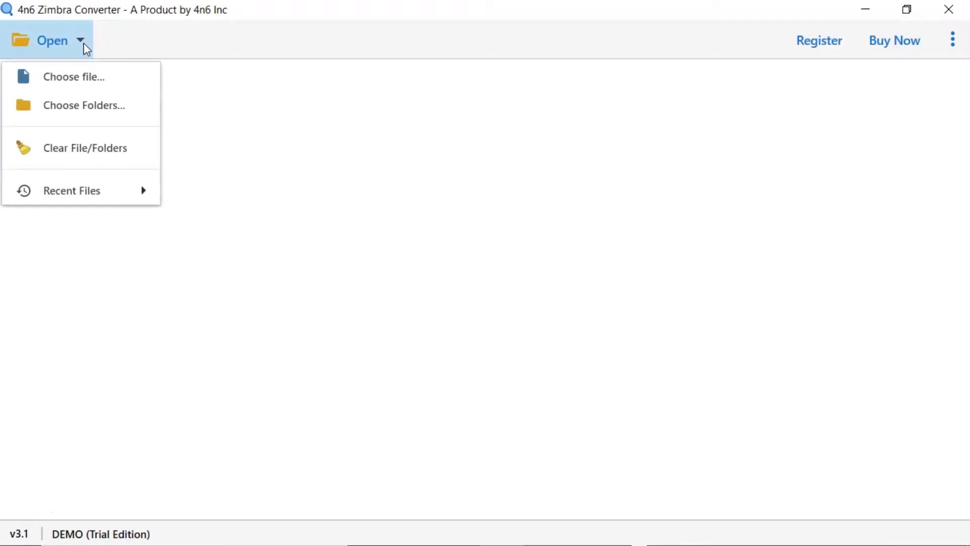
pyautogui.moveTo(93, 87)
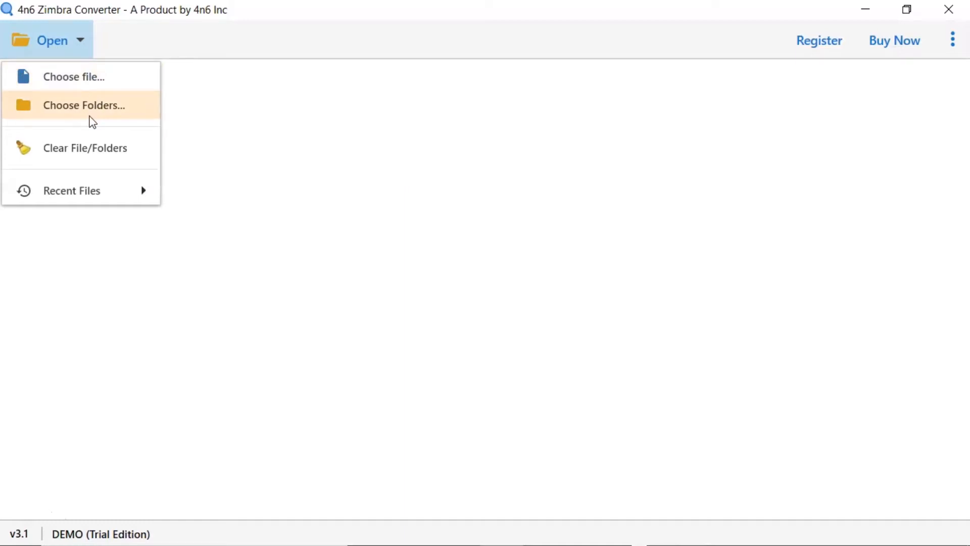
pyautogui.click(84, 104)
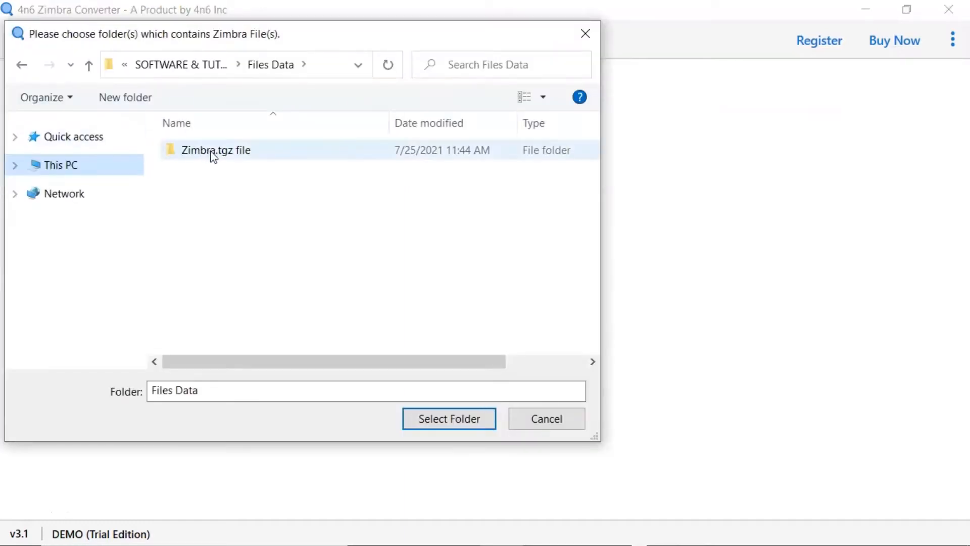
pyautogui.click(216, 149)
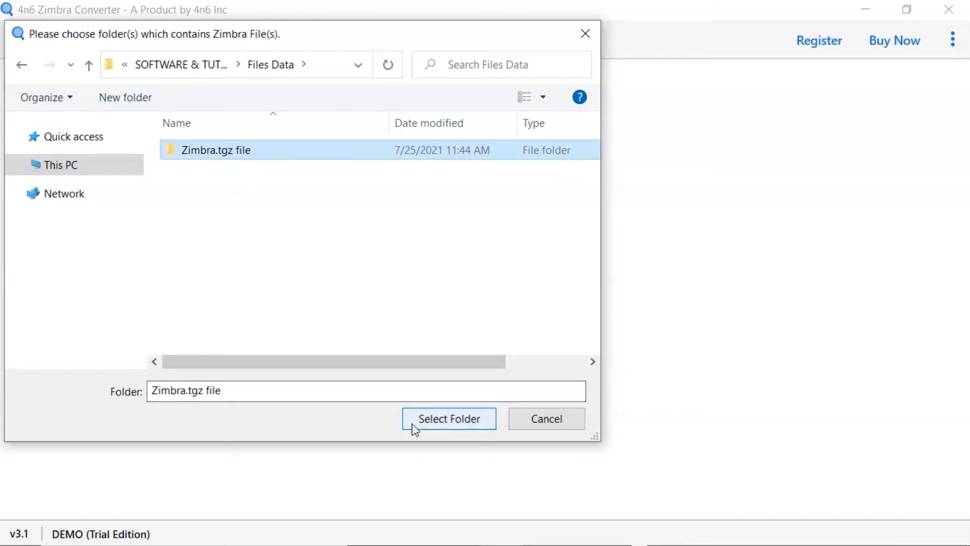
pyautogui.click(449, 418)
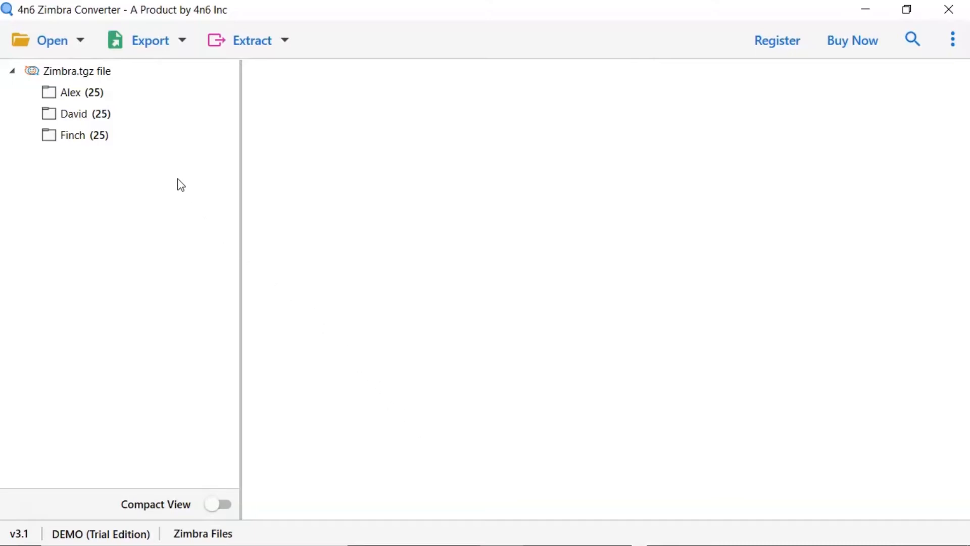
# - Show Alex's 25 messages and preview the SEMrush Academy and Quora question emails
pyautogui.click(71, 92)
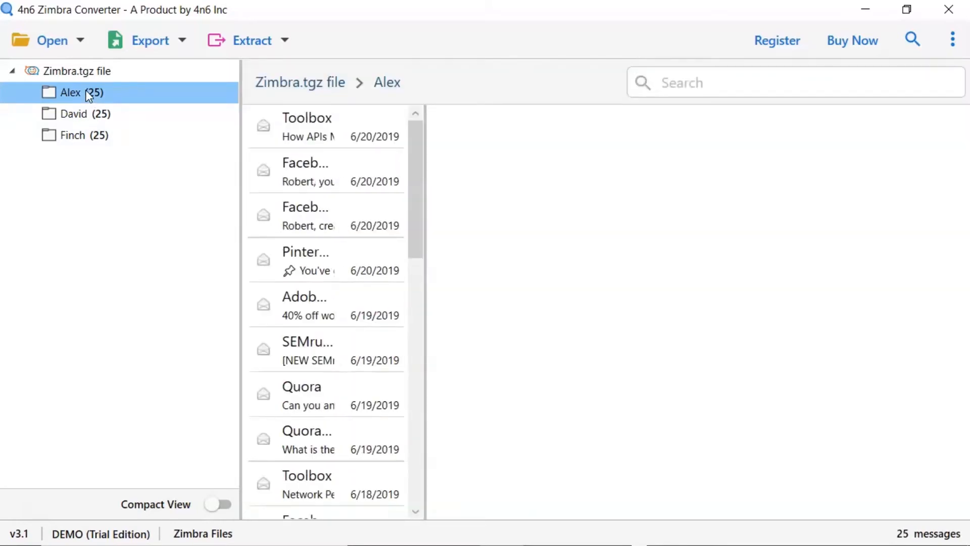
pyautogui.click(325, 351)
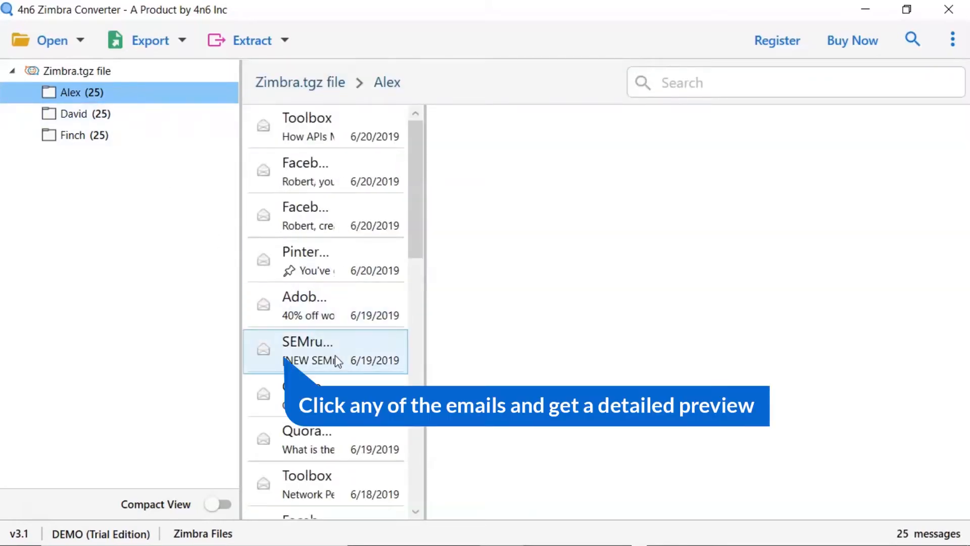
pyautogui.click(324, 350)
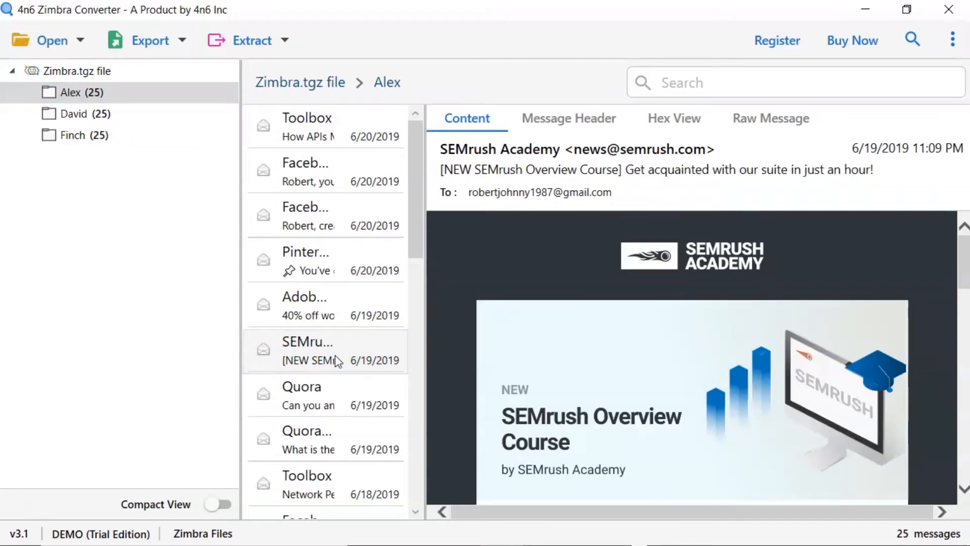
pyautogui.click(321, 396)
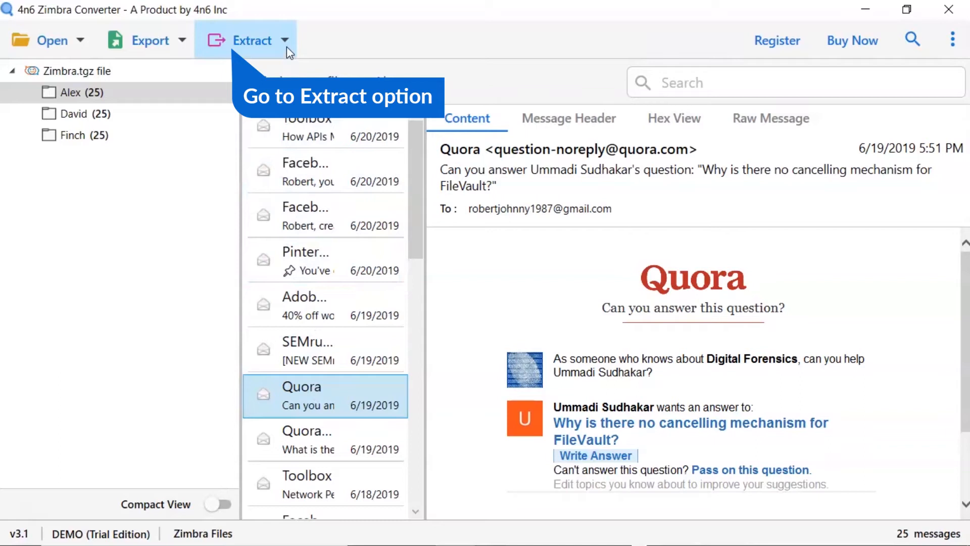
# - Start Attachments extraction and select all three mailboxes Alex, David and Finch
pyautogui.click(251, 41)
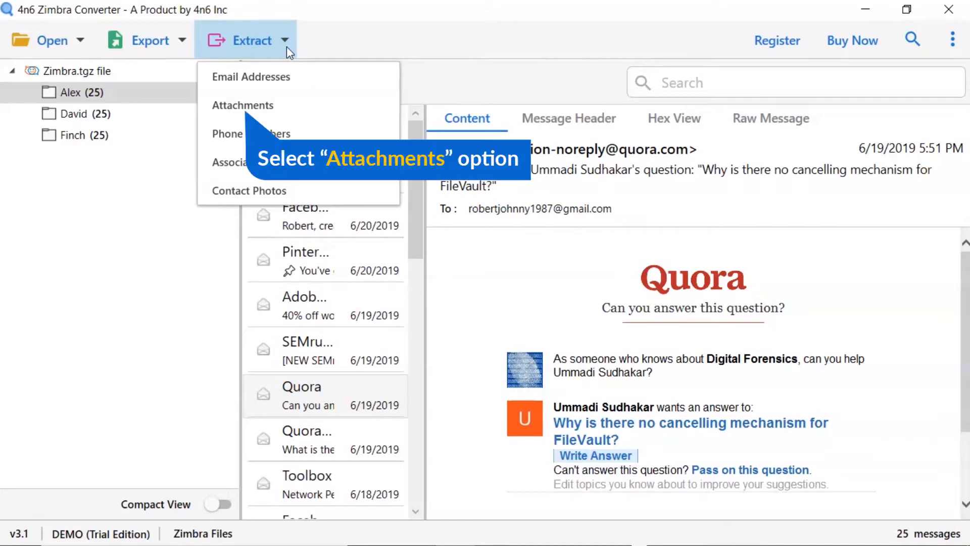
pyautogui.moveTo(318, 107)
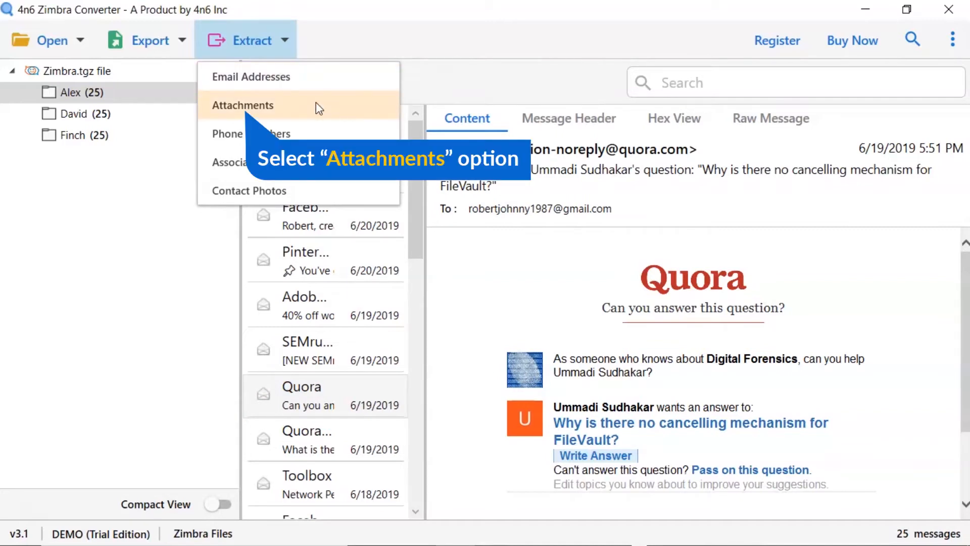
pyautogui.click(243, 105)
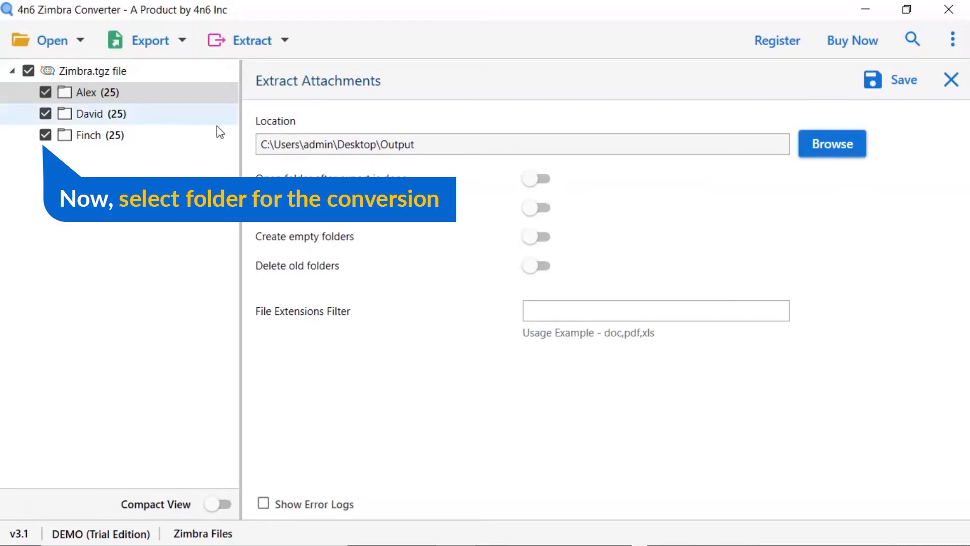
pyautogui.click(46, 113)
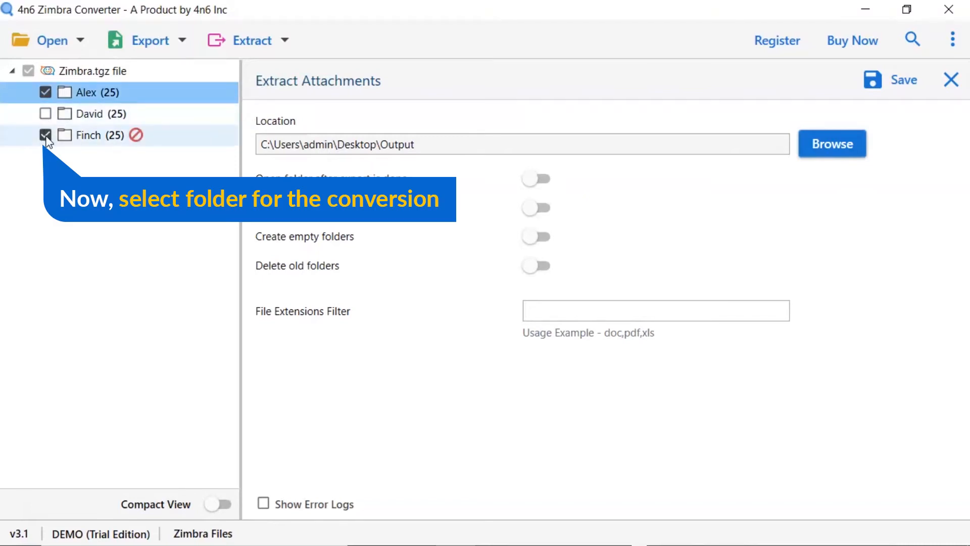
pyautogui.click(45, 115)
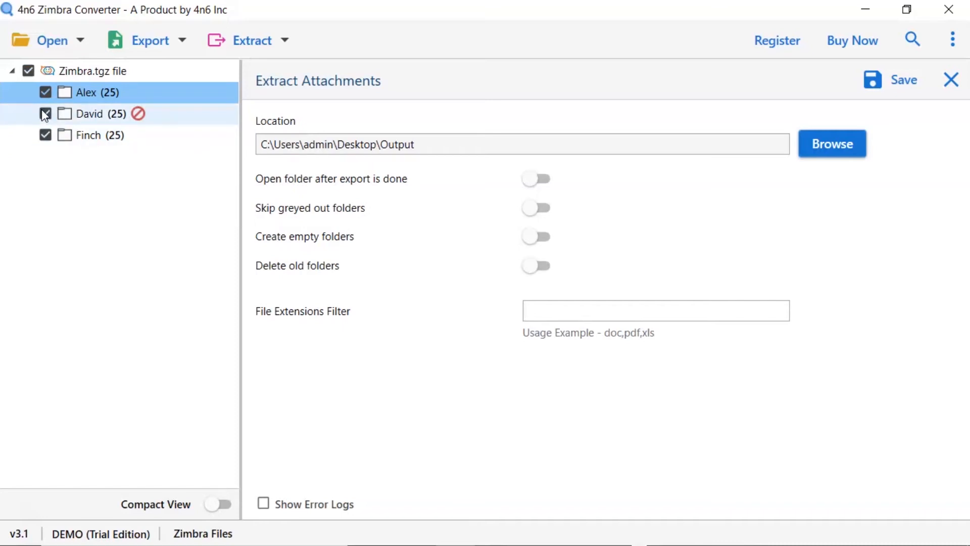
pyautogui.click(45, 114)
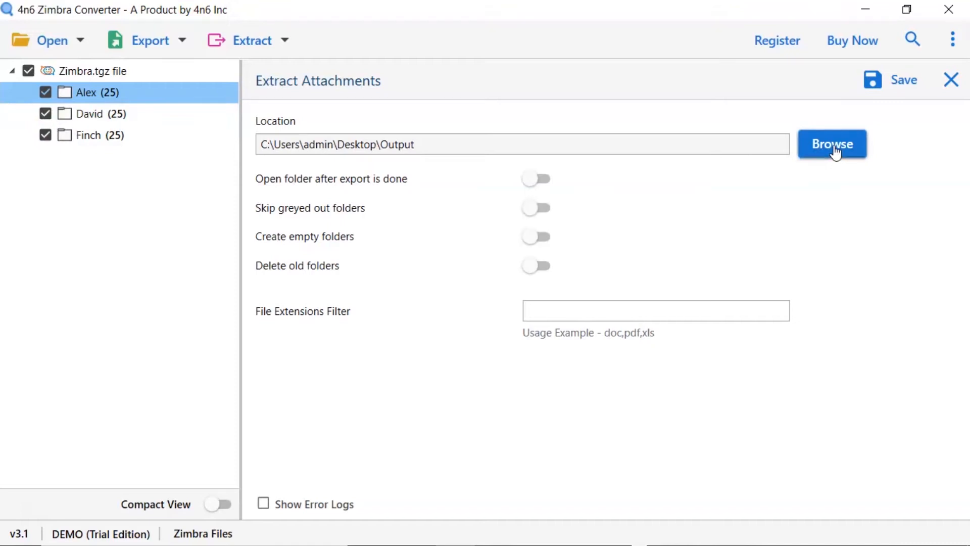
# - Browse to Desktop\Output and confirm it as the attachment destination
pyautogui.click(831, 144)
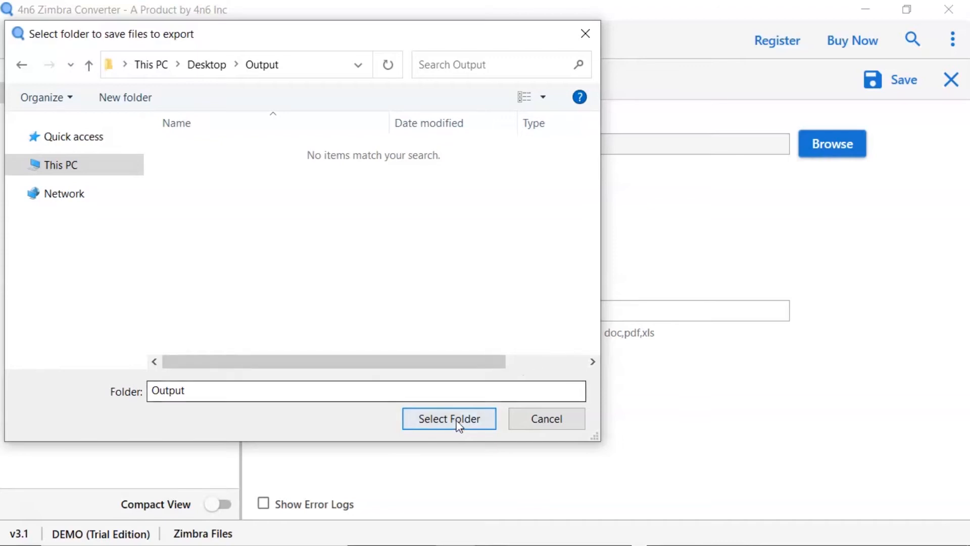
pyautogui.click(449, 419)
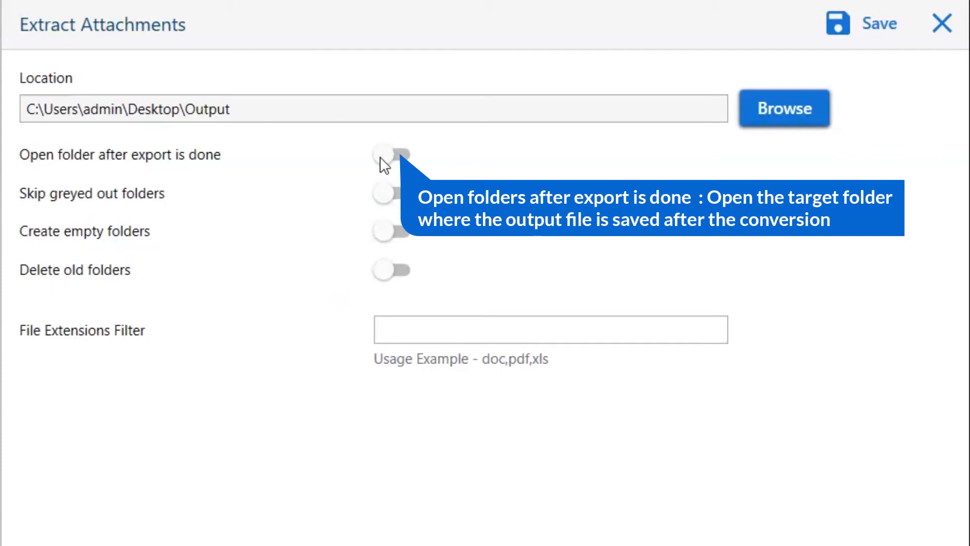
pyautogui.click(391, 154)
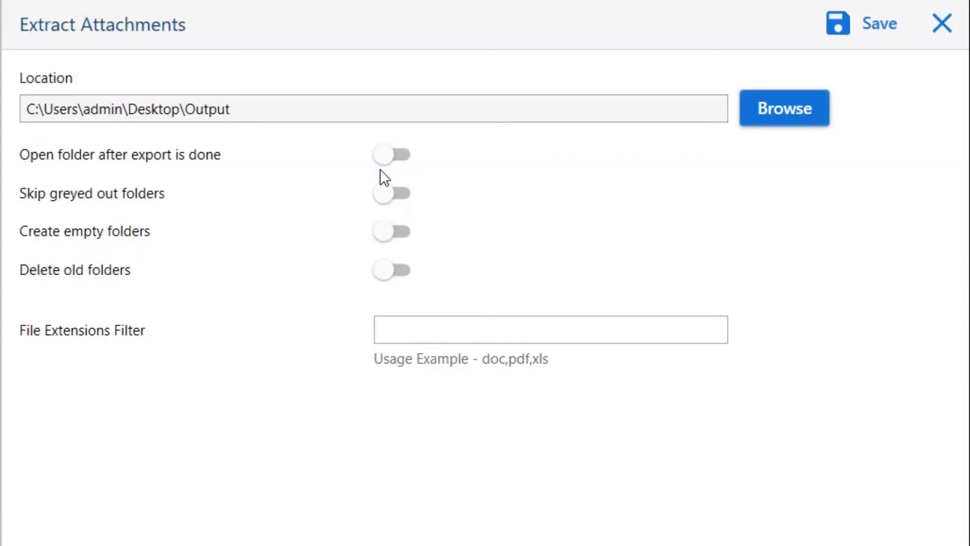
pyautogui.moveTo(387, 206)
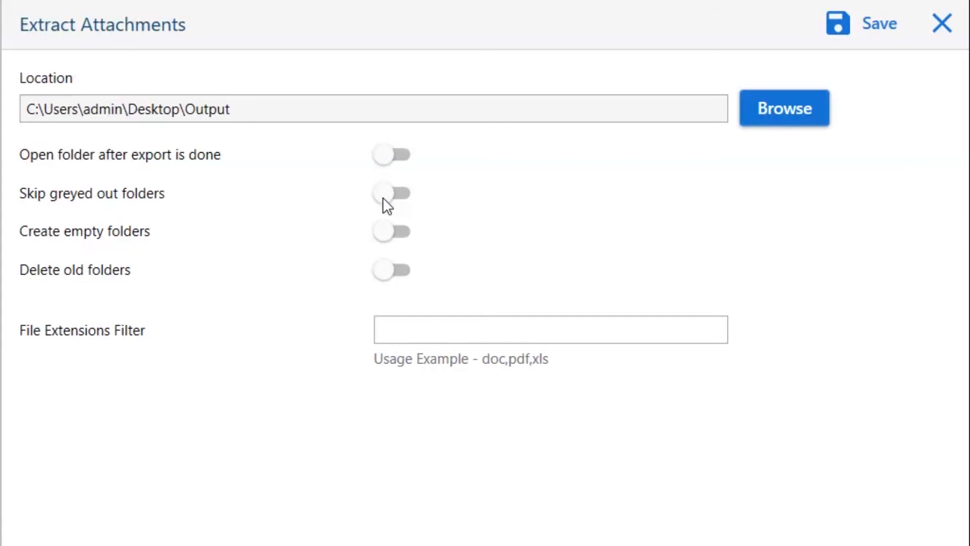
pyautogui.click(391, 192)
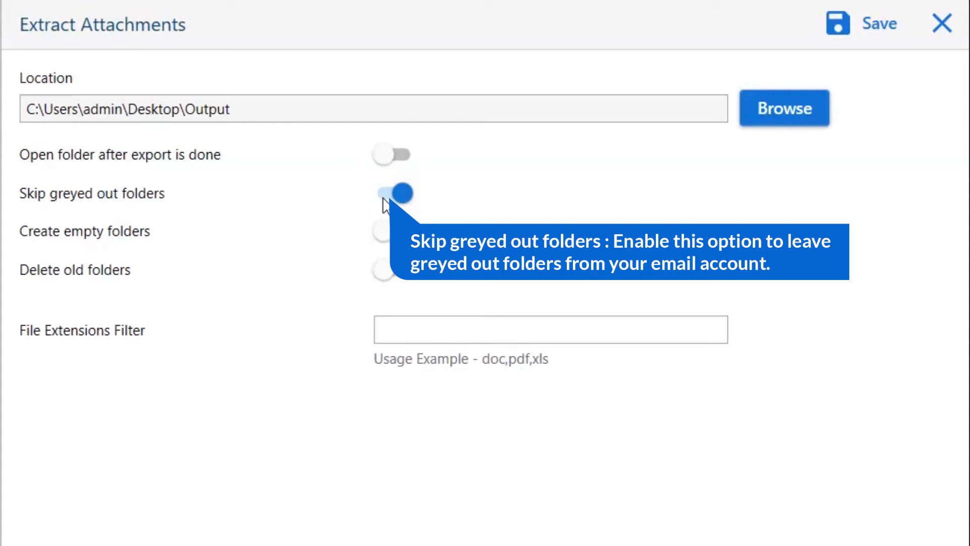
pyautogui.click(392, 193)
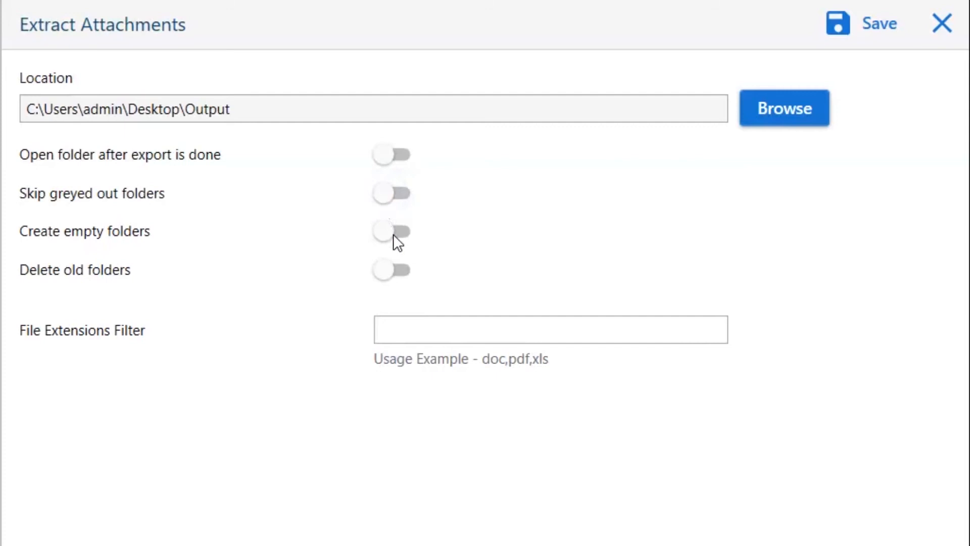
pyautogui.moveTo(391, 232)
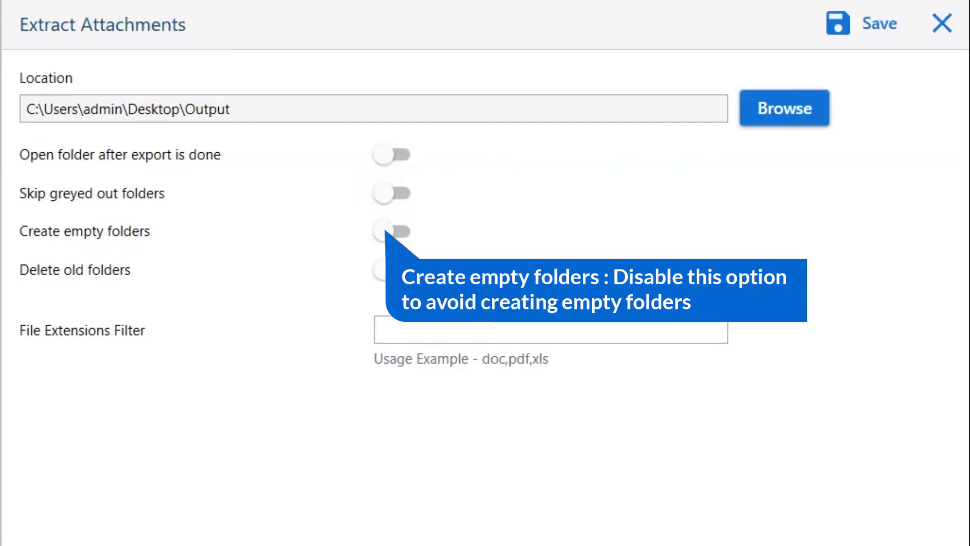
pyautogui.click(391, 231)
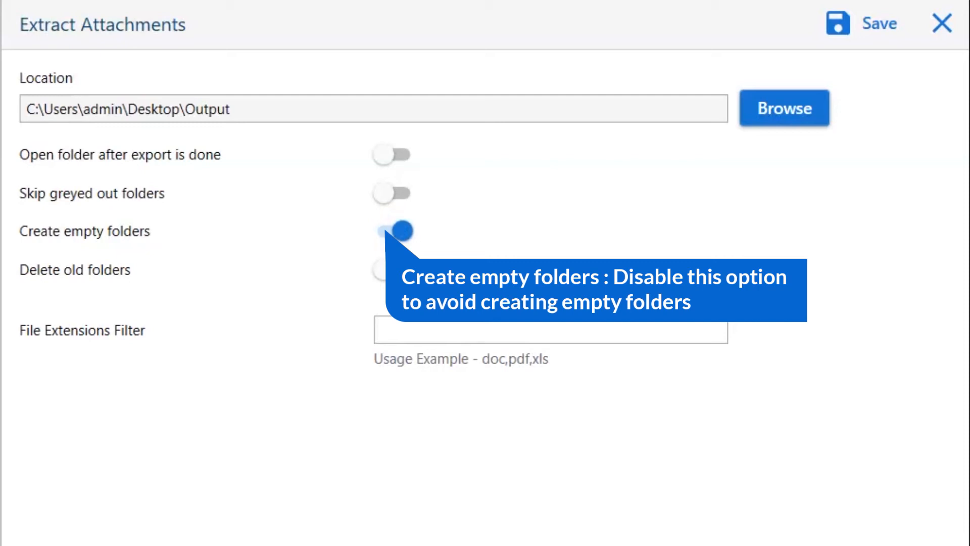
pyautogui.click(391, 231)
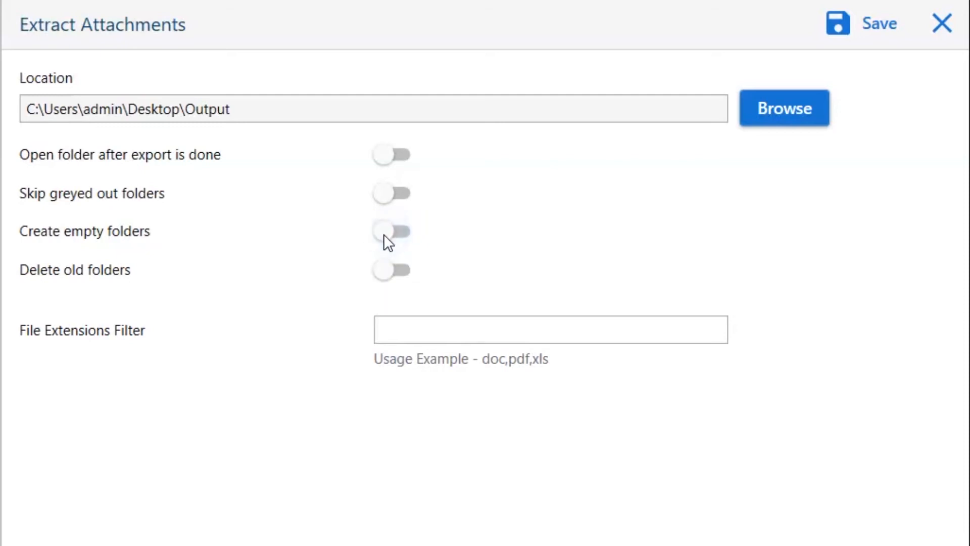
pyautogui.moveTo(392, 271)
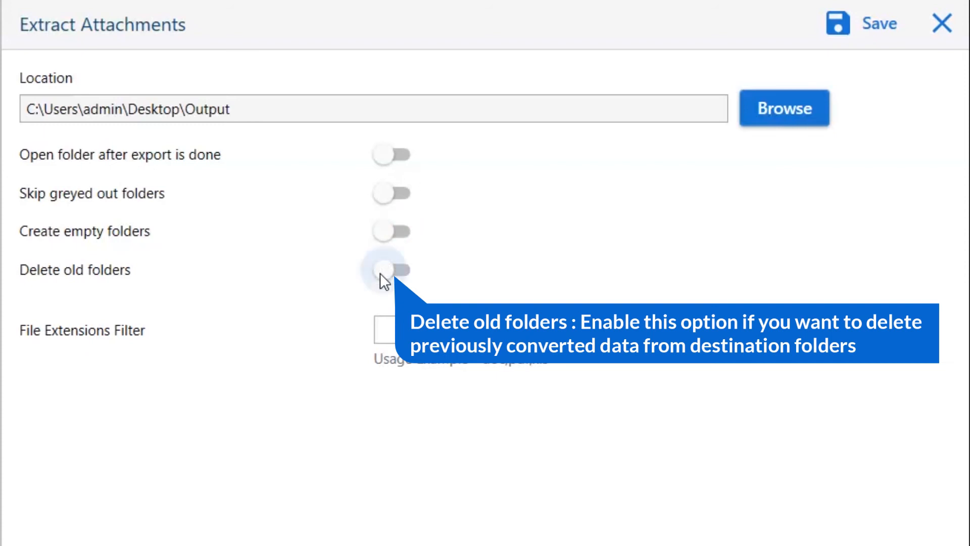
pyautogui.click(392, 269)
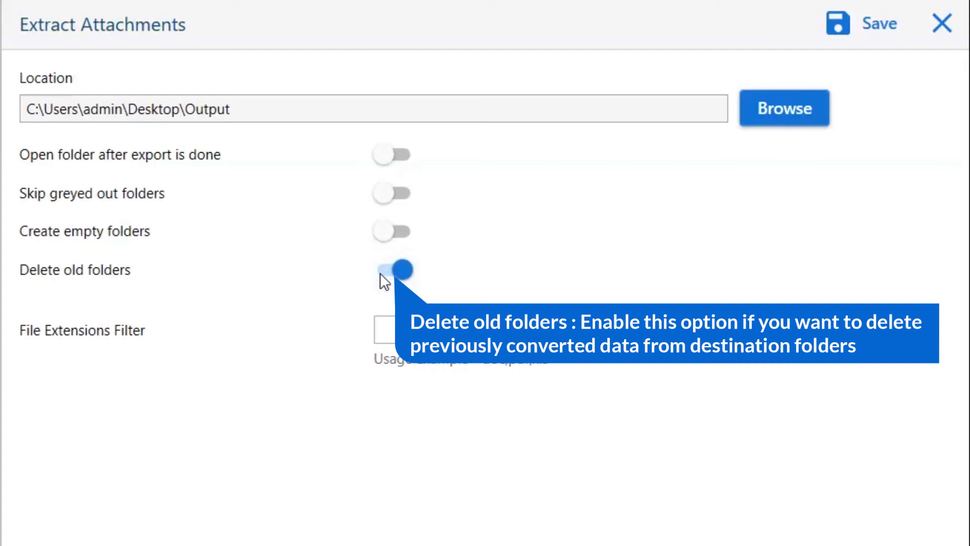
pyautogui.click(392, 269)
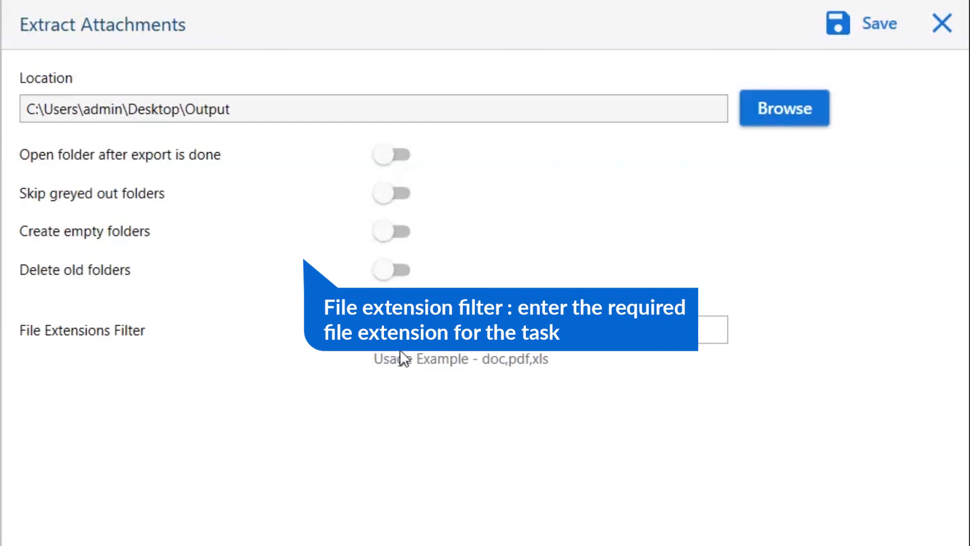
pyautogui.moveTo(597, 200)
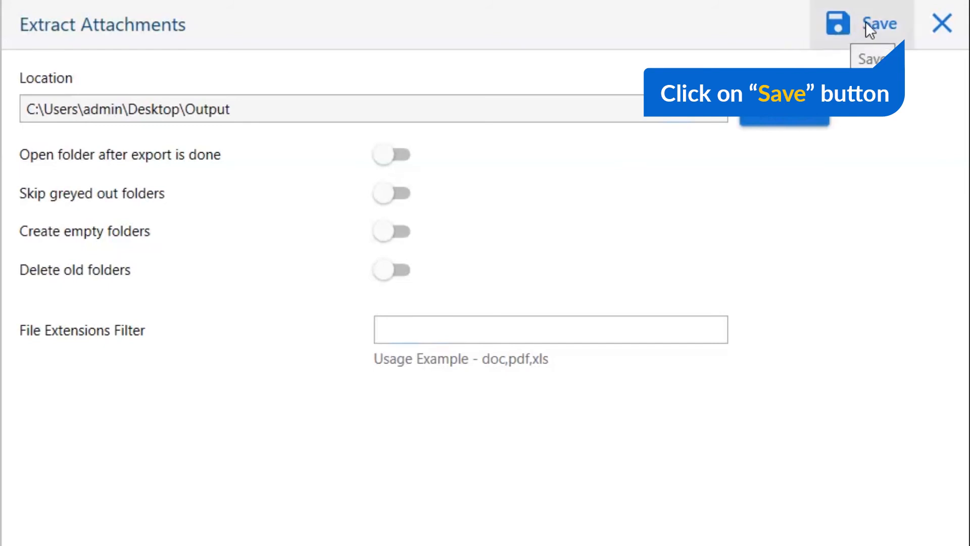
# - Run the extraction to the Output folder and dismiss the Demo Edition limit notice
pyautogui.click(864, 23)
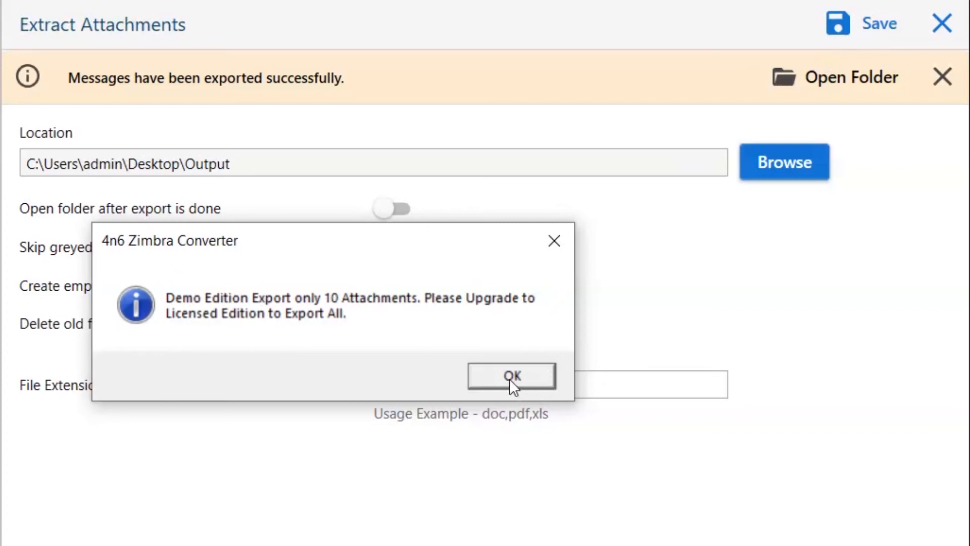
pyautogui.click(511, 376)
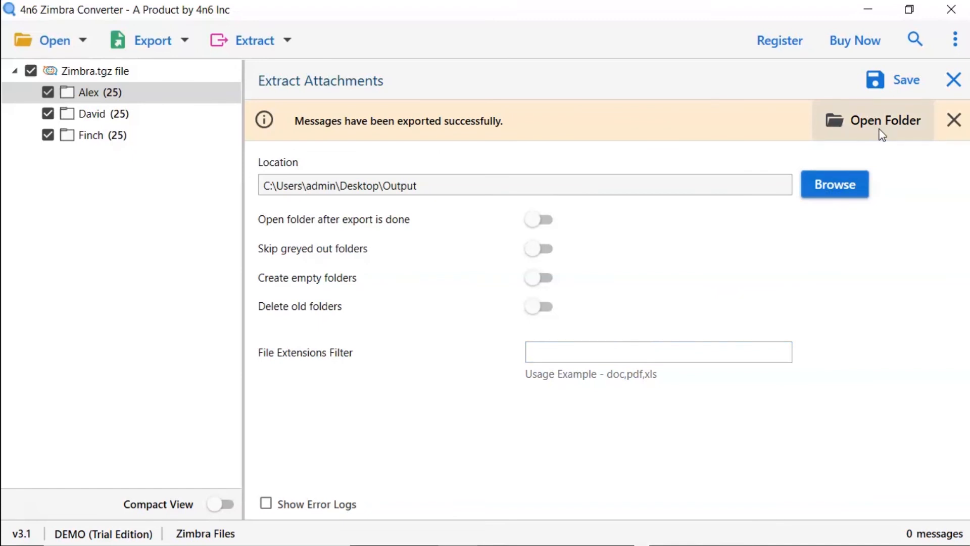
# - Open Output\Zimbra_tgz file\Finch to show the ten extracted JPG and PDF attachments
pyautogui.click(885, 121)
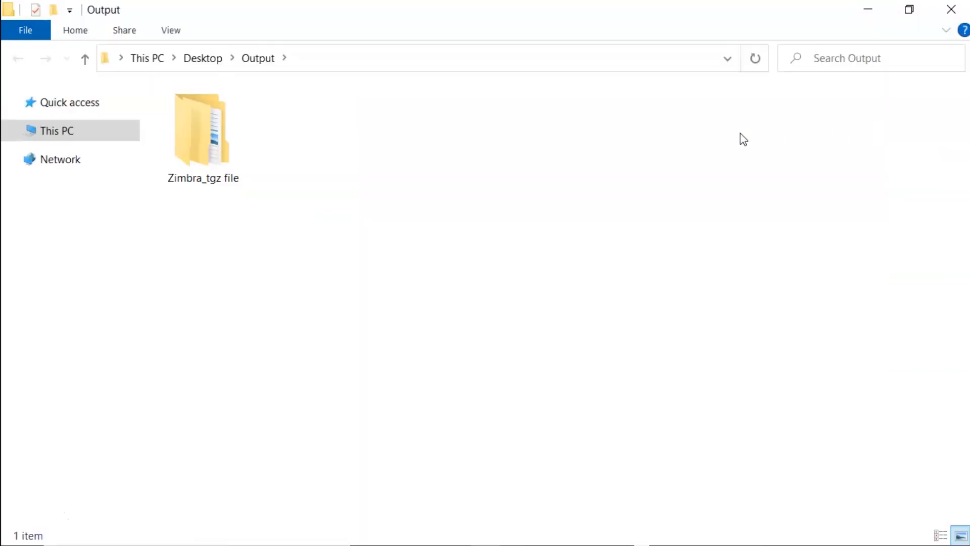
pyautogui.doubleClick(200, 131)
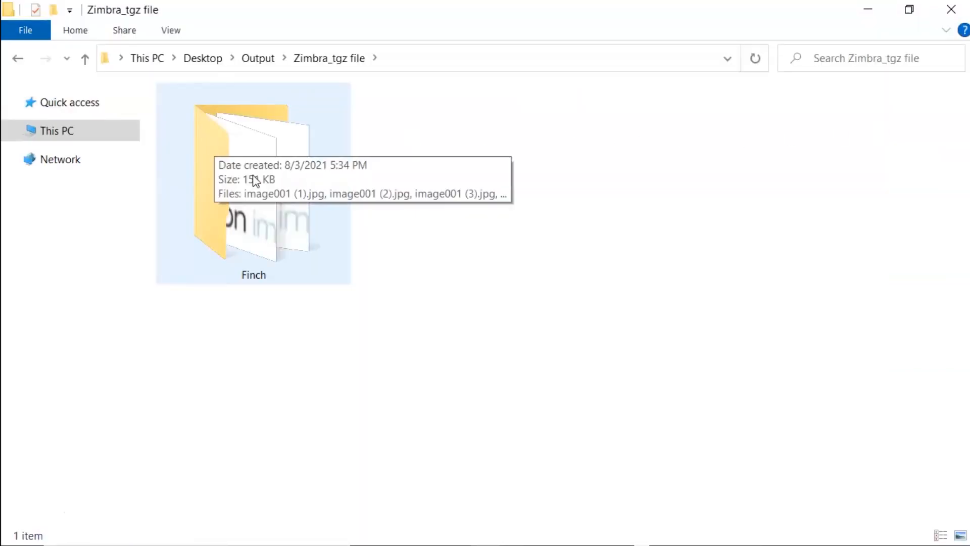
pyautogui.doubleClick(252, 179)
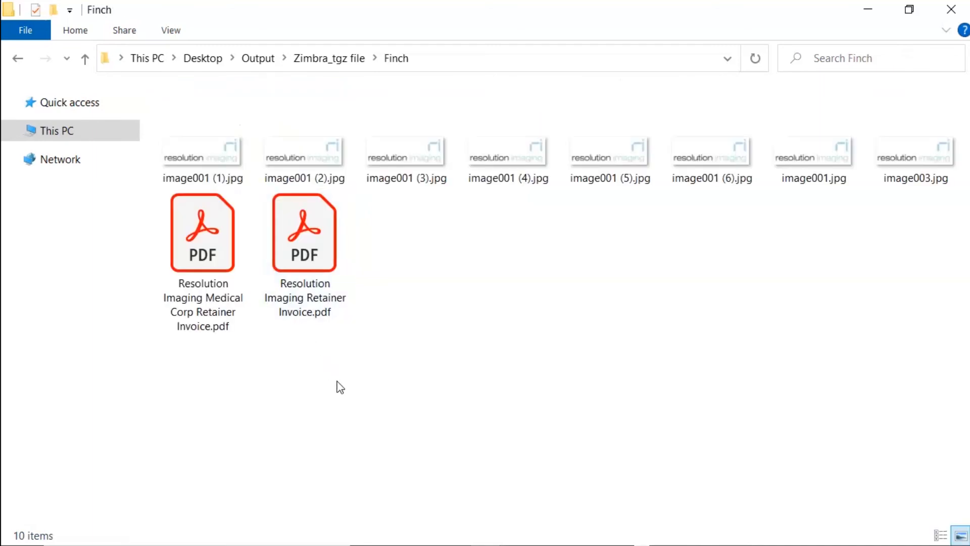